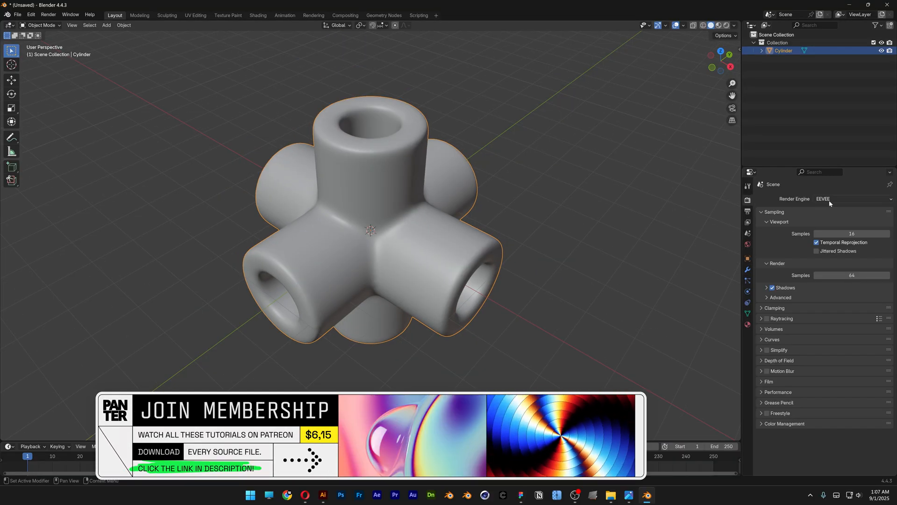
Step: Set the render engine to Cycles with GPU Compute as the device
click(852, 198)
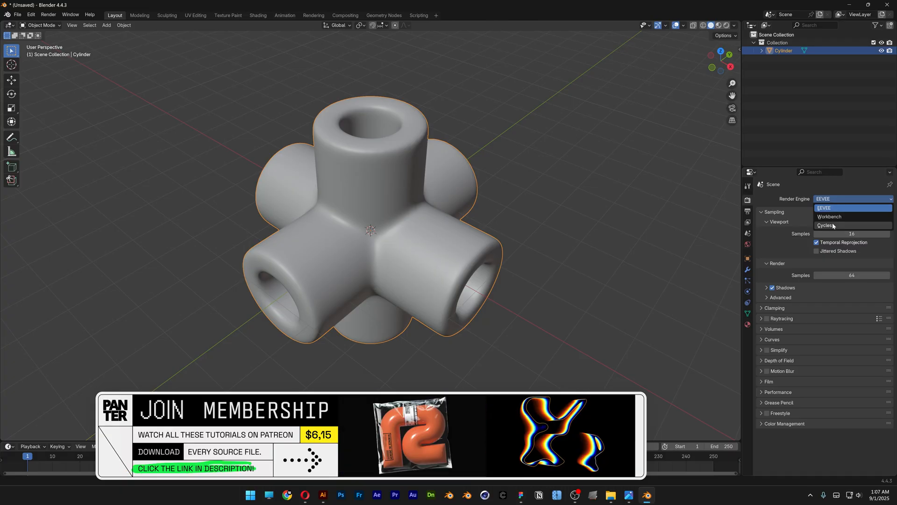
click(825, 226)
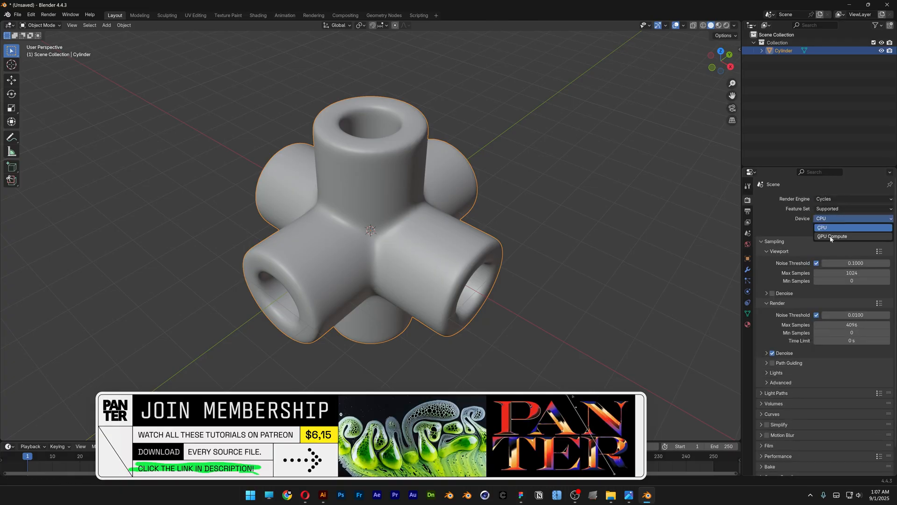
click(832, 237)
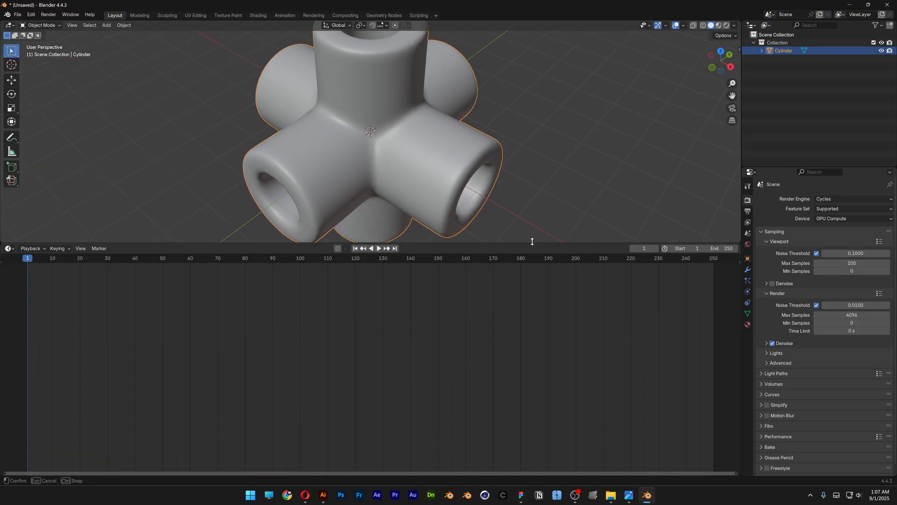
Step: Turn the enlarged timeline into a World Shader Editor and select the Background node
click(9, 250)
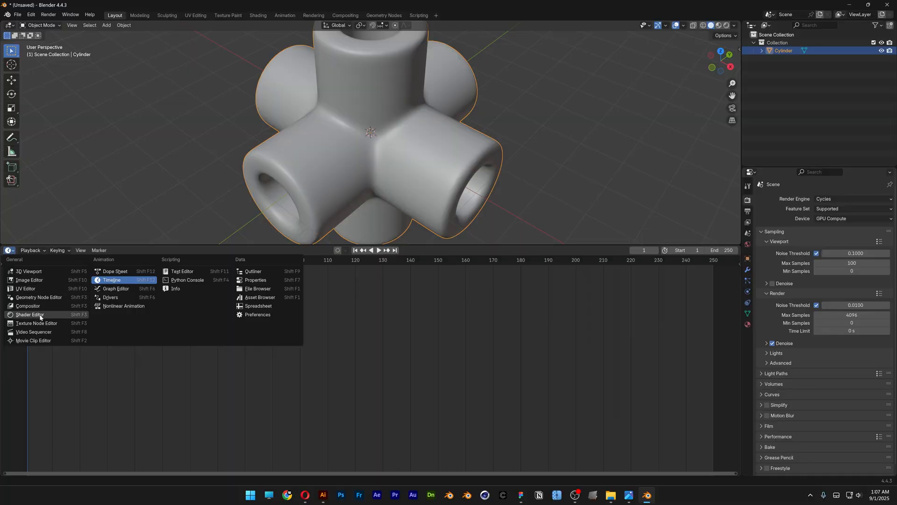
click(29, 316)
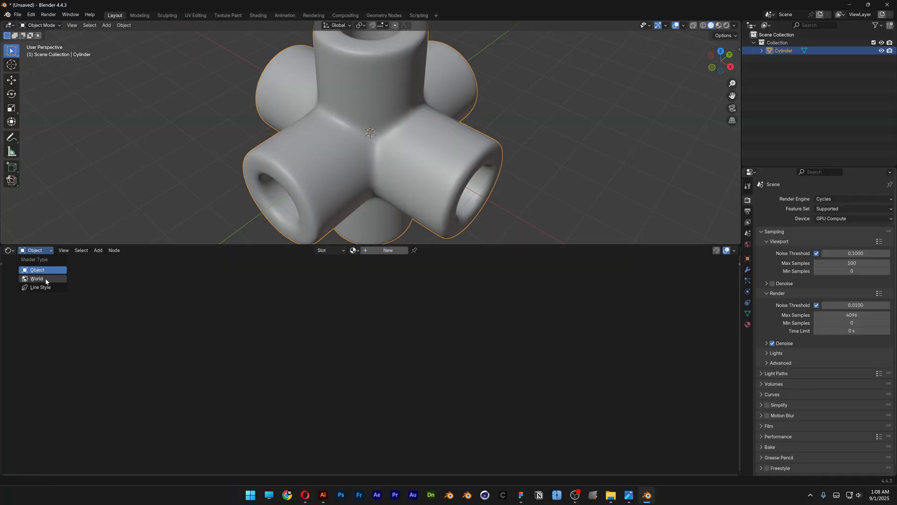
click(37, 278)
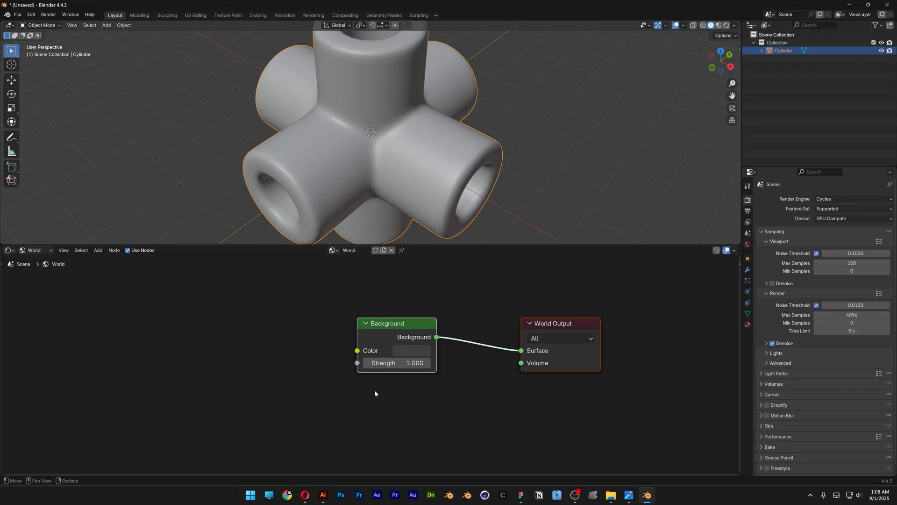
click(559, 323)
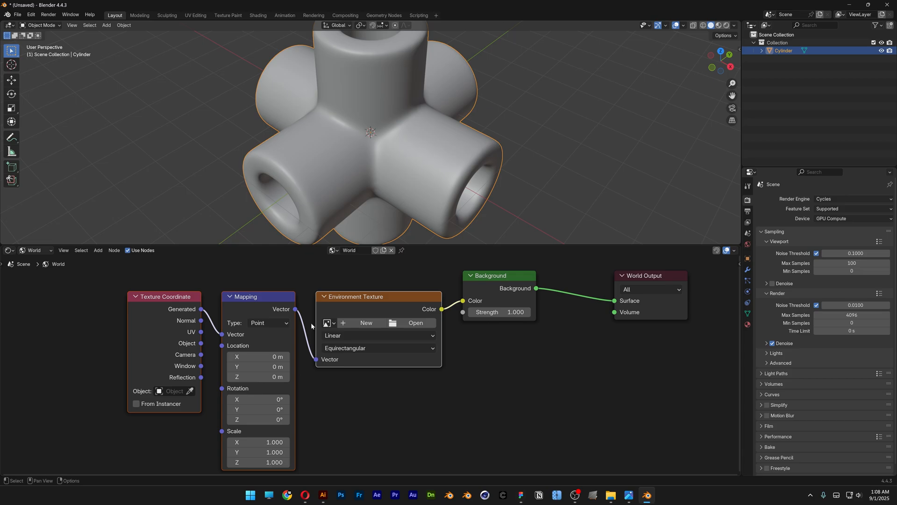
click(31, 14)
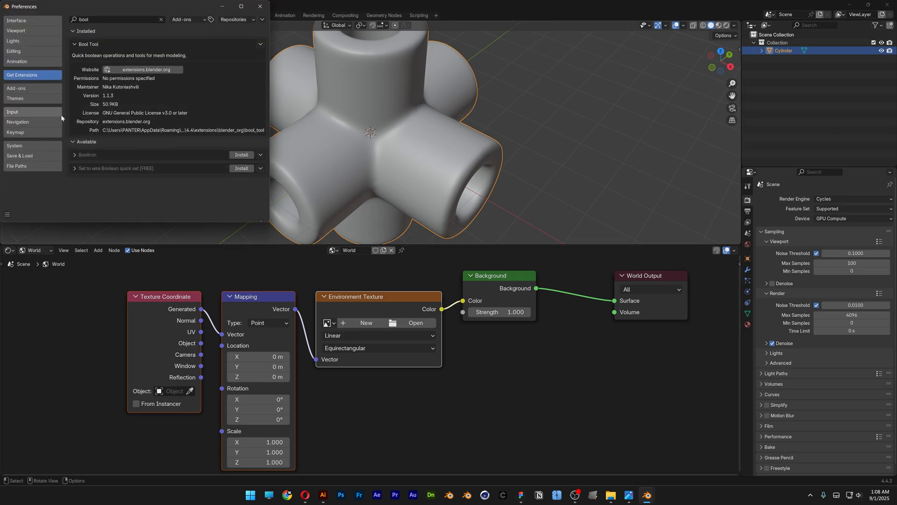
click(16, 89)
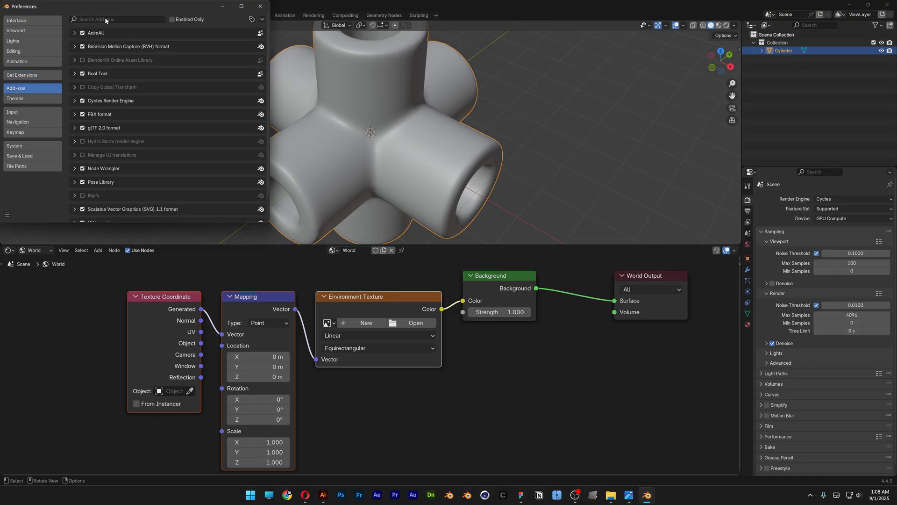
text(node)
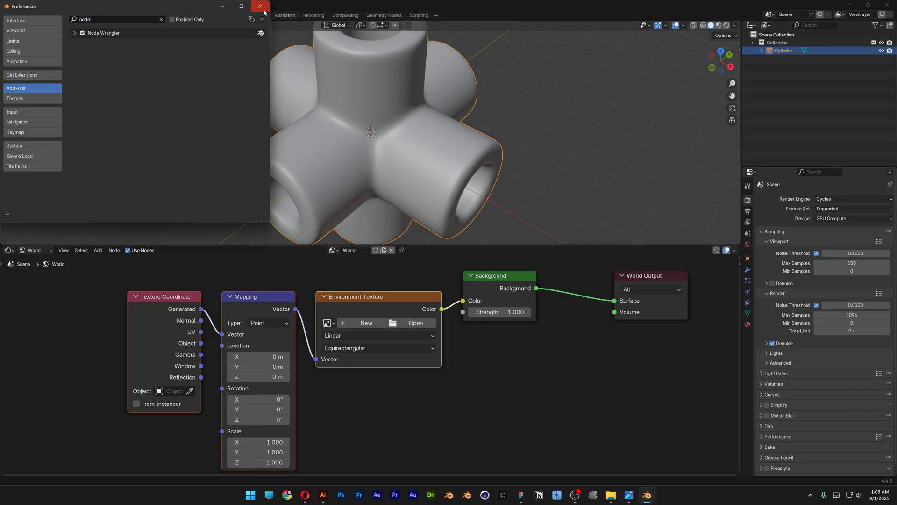
click(260, 6)
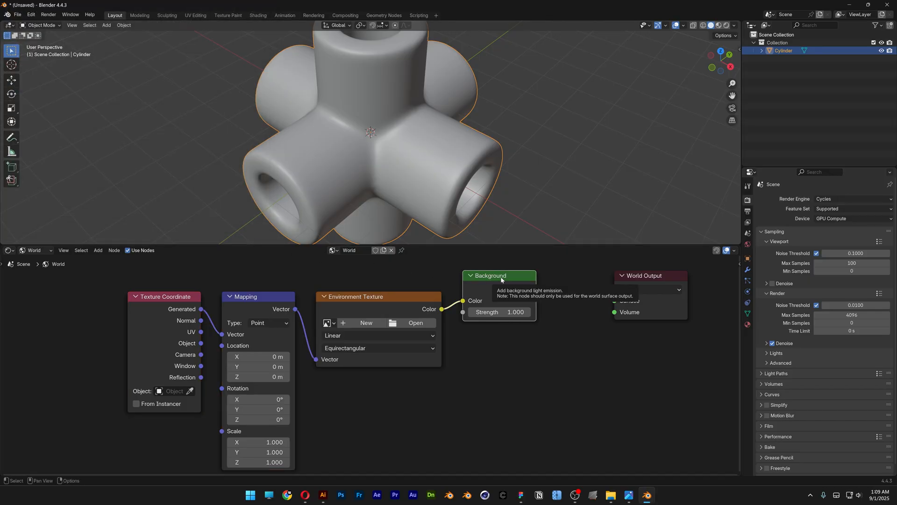
Step: Load the studio_small_09_4k.exr HDRI into the Environment Texture node
click(416, 323)
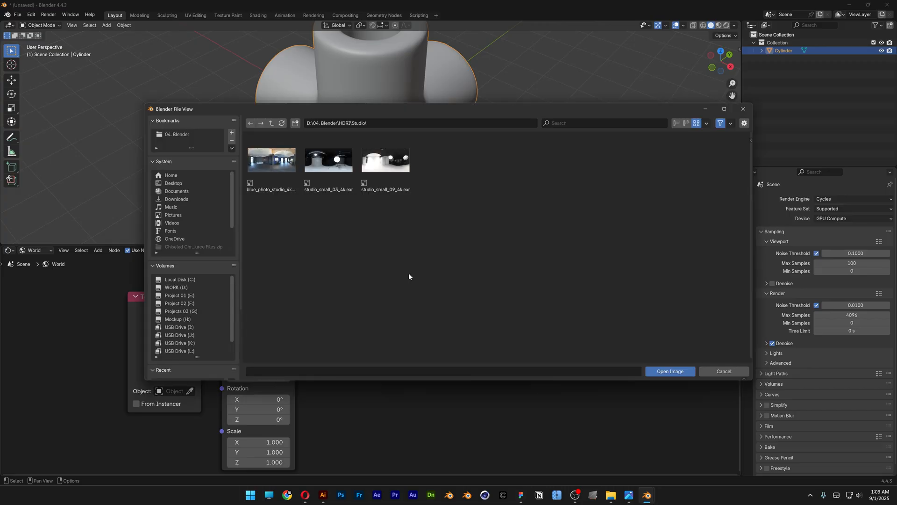
click(385, 159)
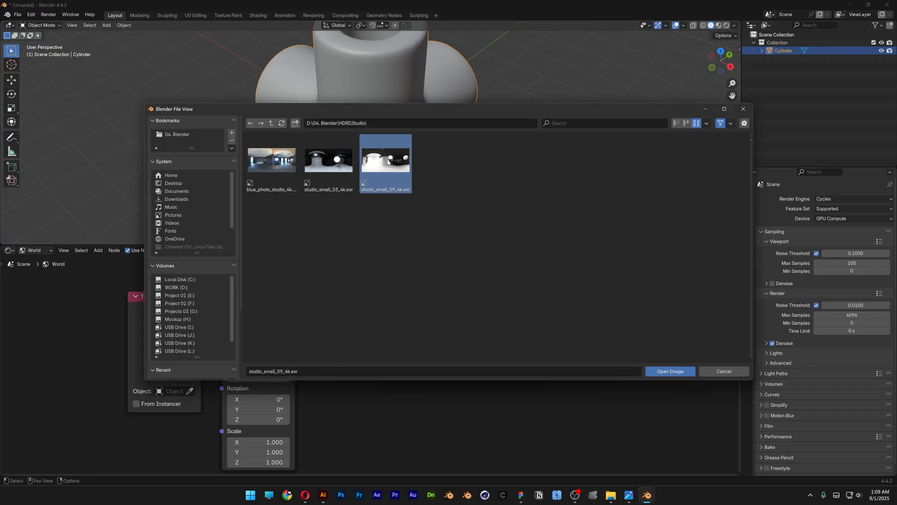
mouse_move(670, 370)
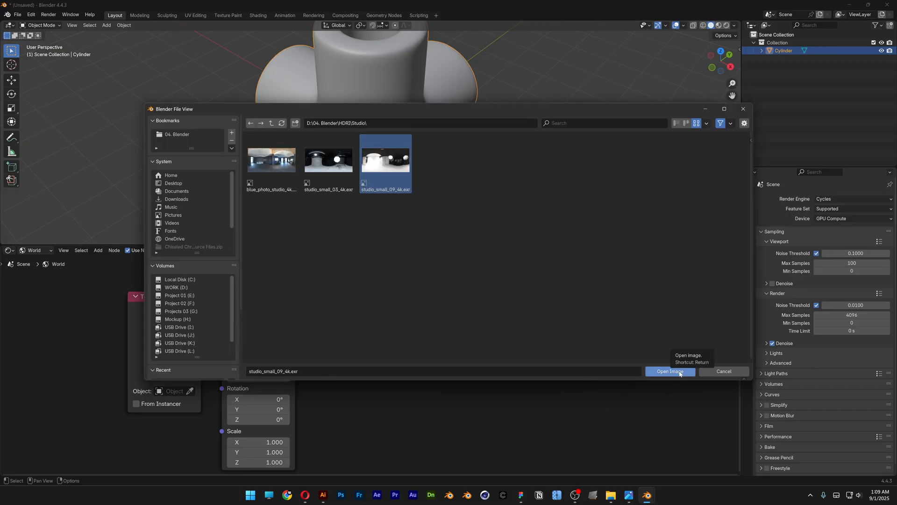
click(669, 371)
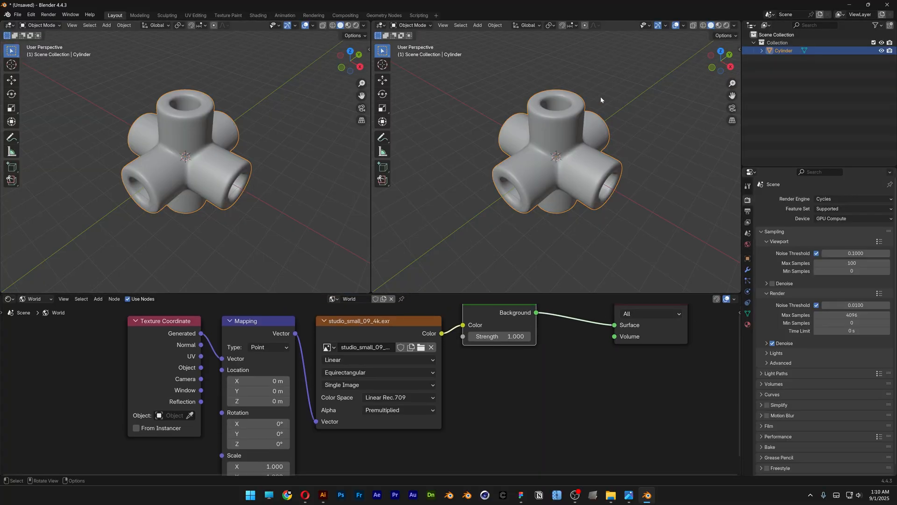
Step: Set the second viewport to Rendered shading and return the node editor to object materials
click(714, 25)
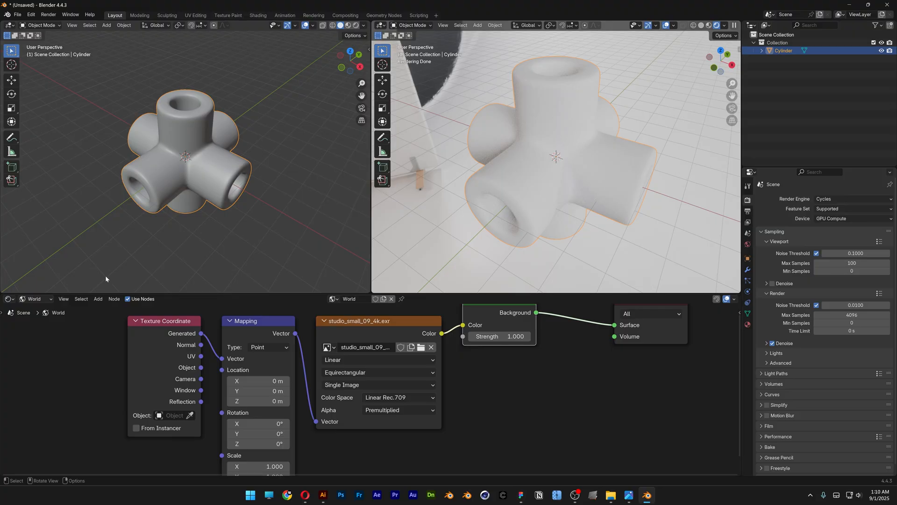
click(36, 298)
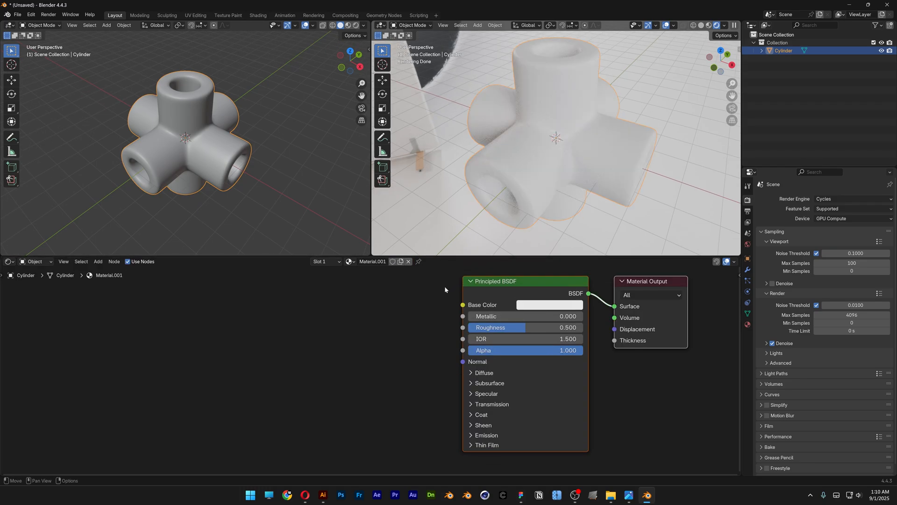
Step: Give Material.001 roughness 0.25 and expand its Transmission and Coat settings
double_click(497, 326)
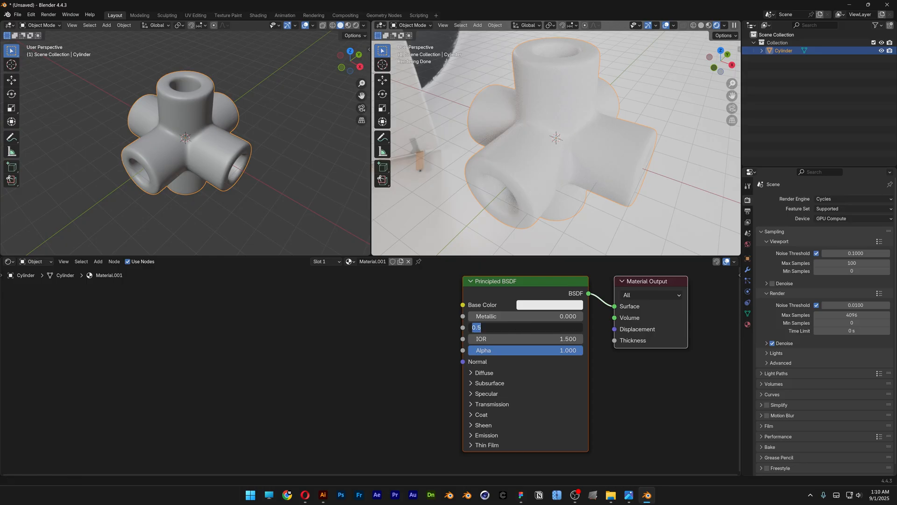
text(0.2)
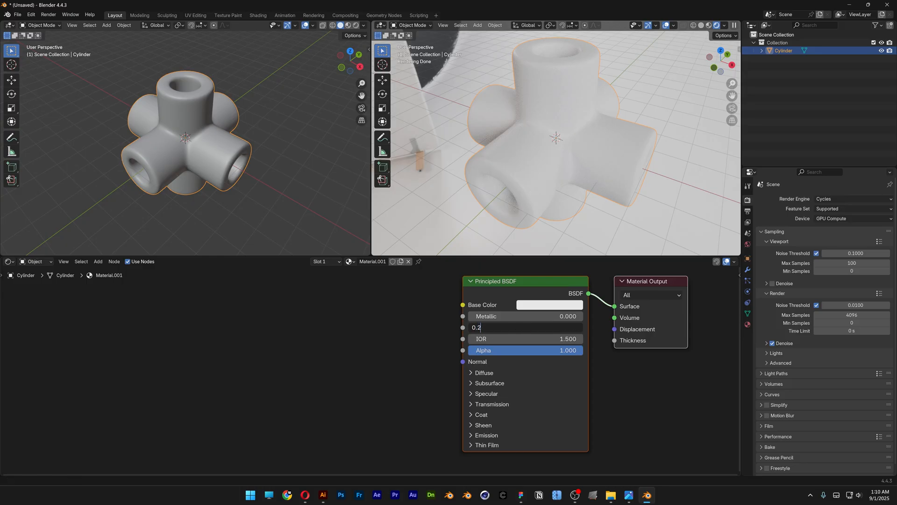
key(Return)
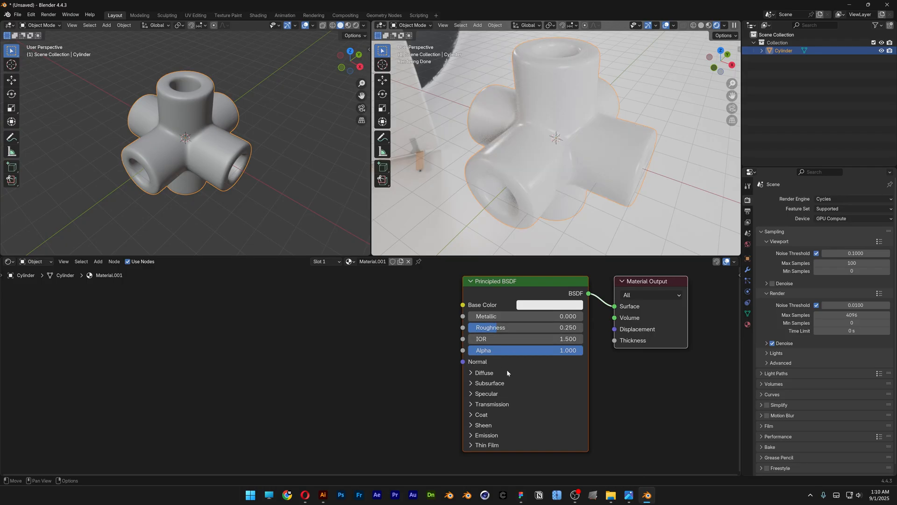
click(492, 403)
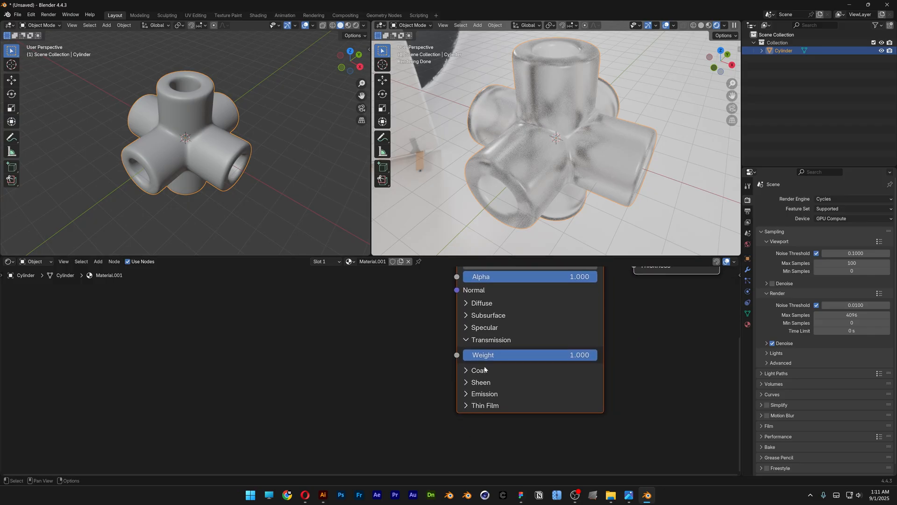
click(478, 370)
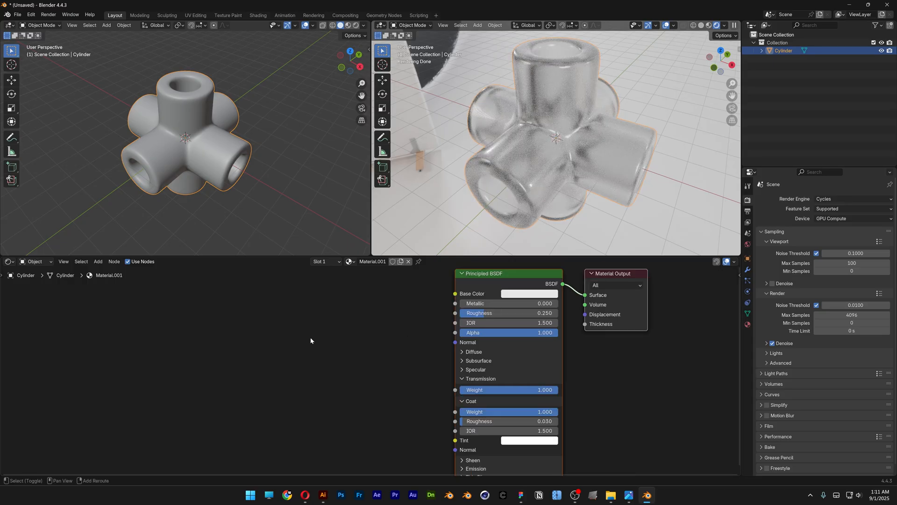
Step: Add a Bump node left of the Principled BSDF and search for Brightness/Contrast
text(bum)
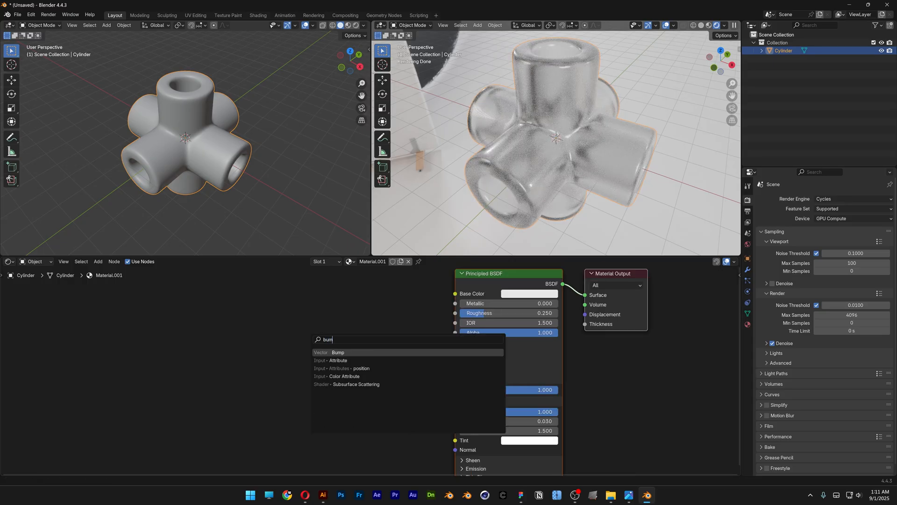
click(337, 351)
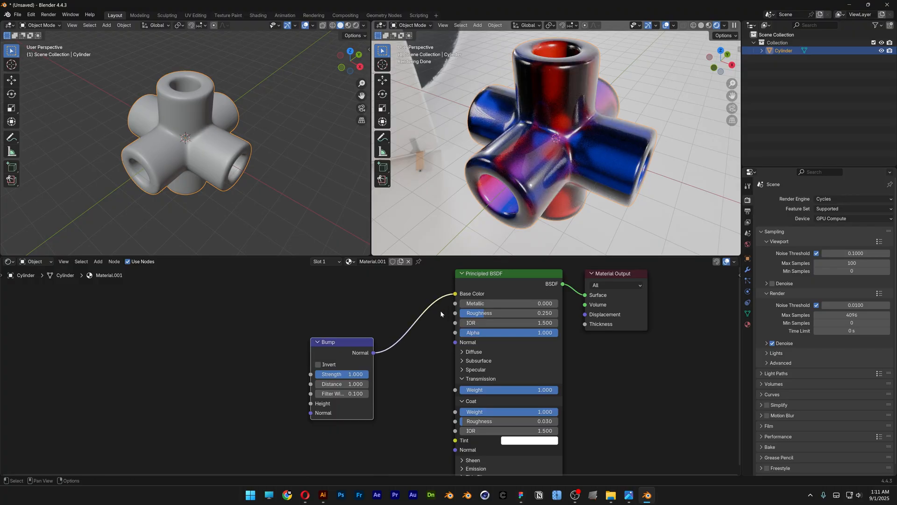
drag(342, 342, 199, 327)
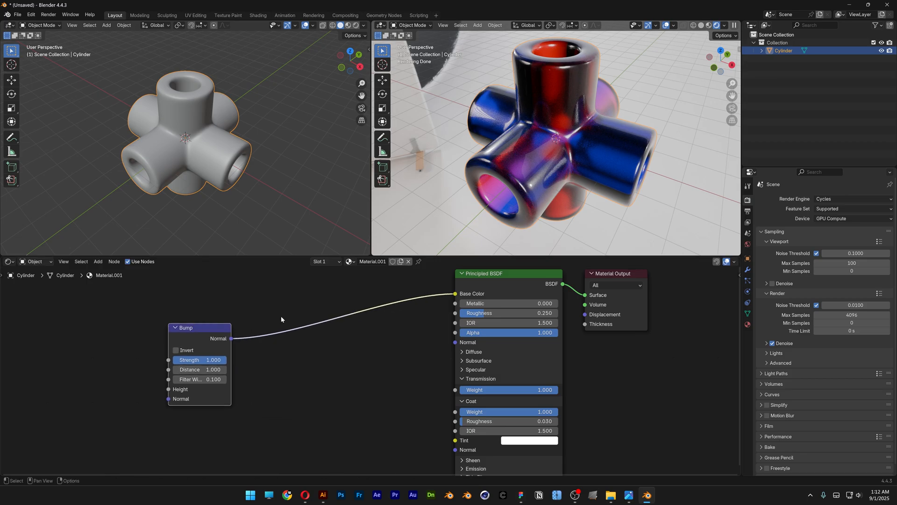
text(br)
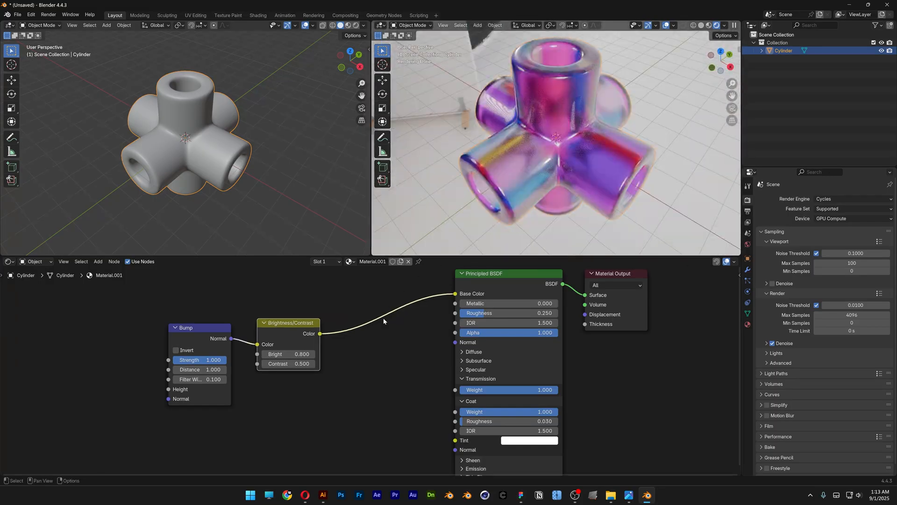
Step: Insert a Hue/Saturation/Value node with Hue 0.5 and Value slightly below 1
text(hue s)
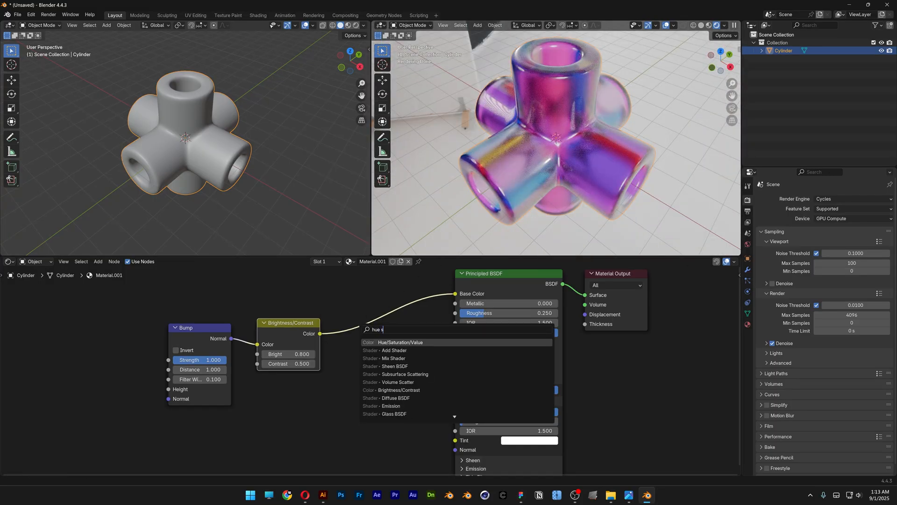
click(400, 342)
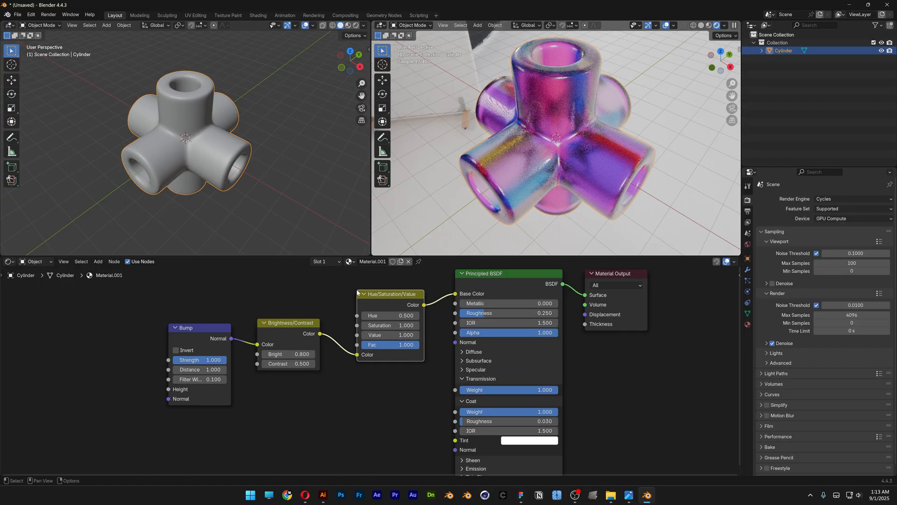
click(390, 315)
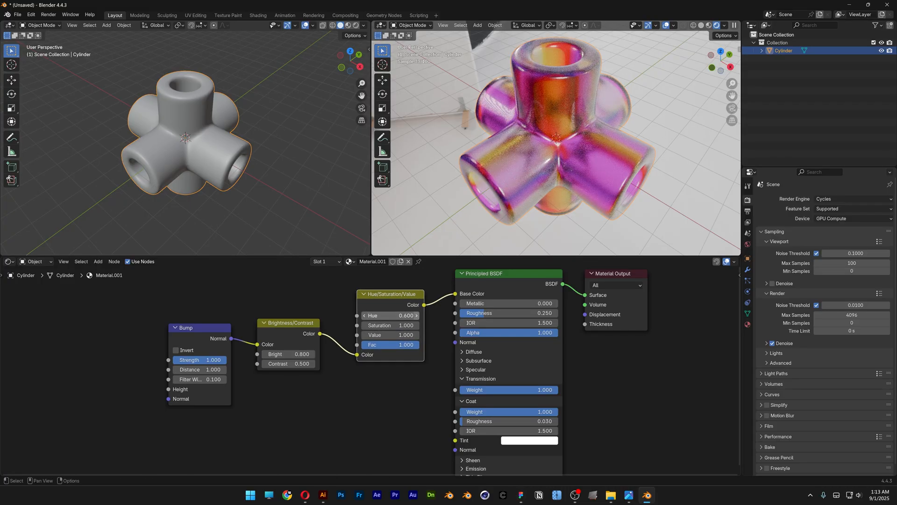
click(364, 315)
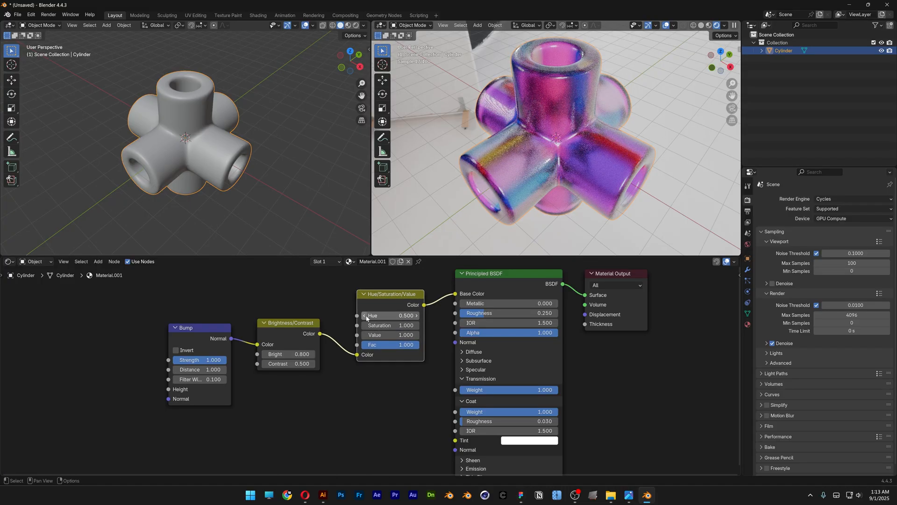
mouse_move(392, 335)
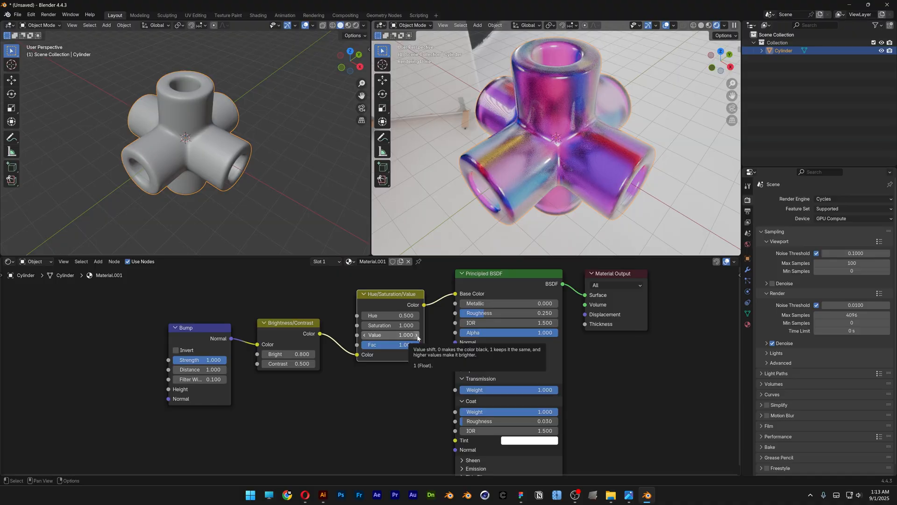
drag(403, 334, 389, 335)
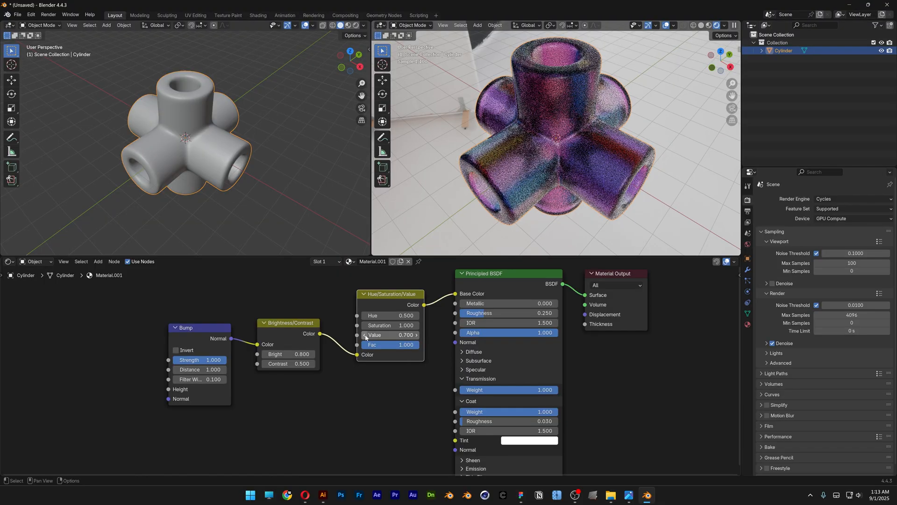
drag(389, 335, 395, 334)
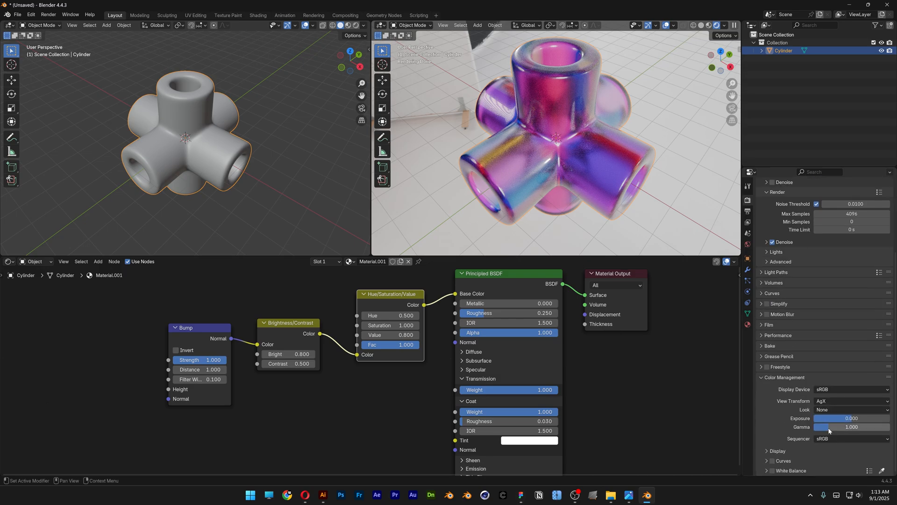
Step: Apply the High Contrast colour-management look
click(852, 410)
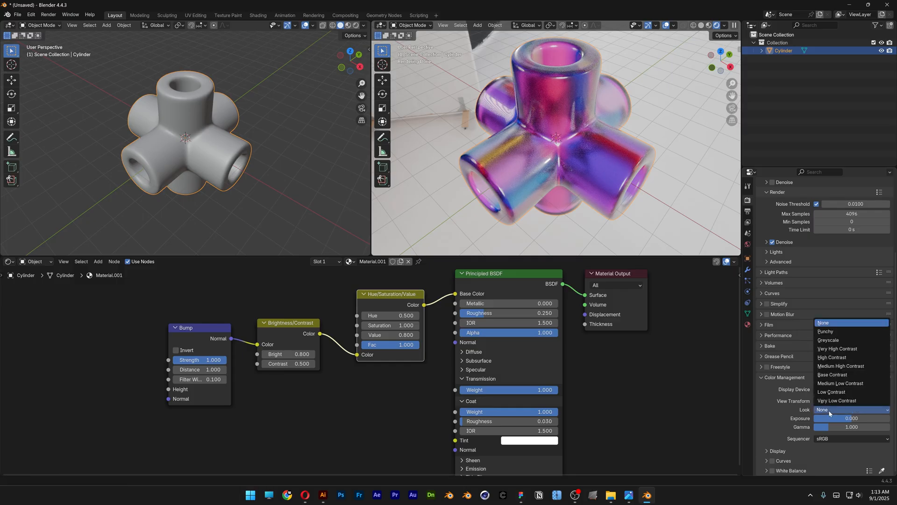
mouse_move(841, 357)
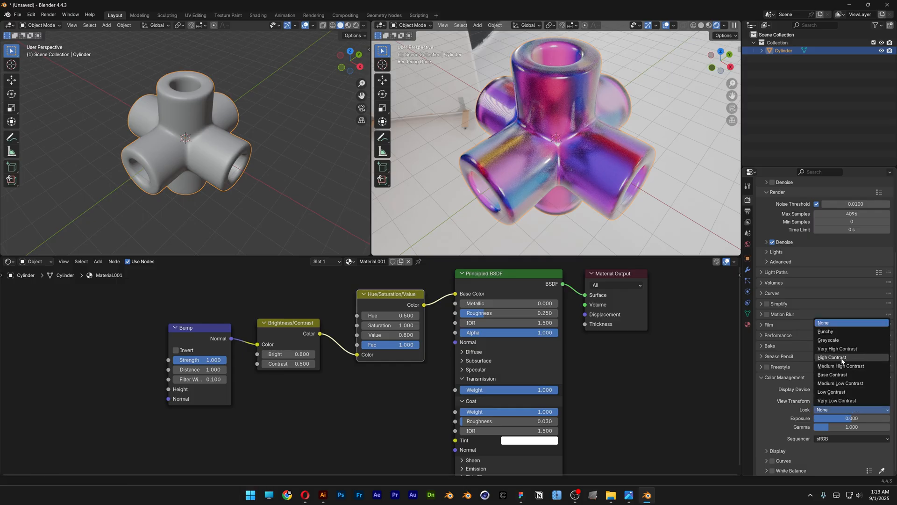
click(833, 357)
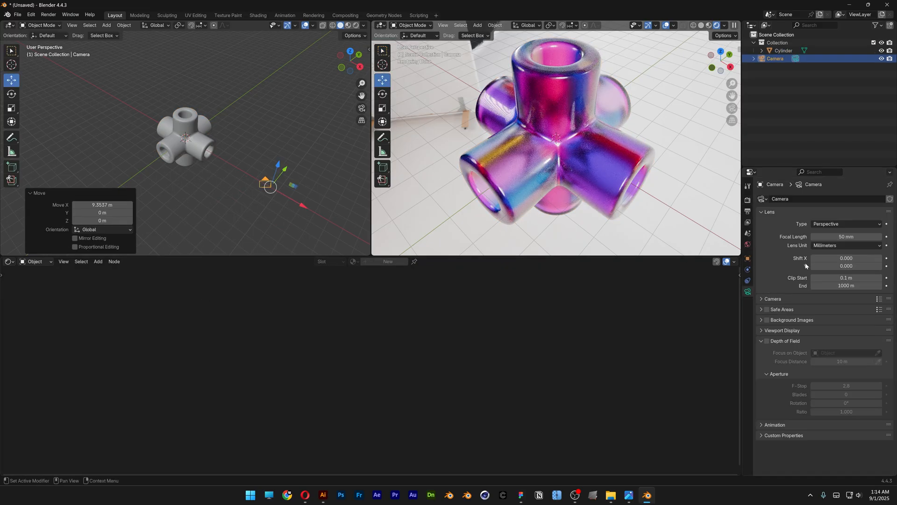
Step: Enter 120 mm as the camera's focal length
double_click(846, 236)
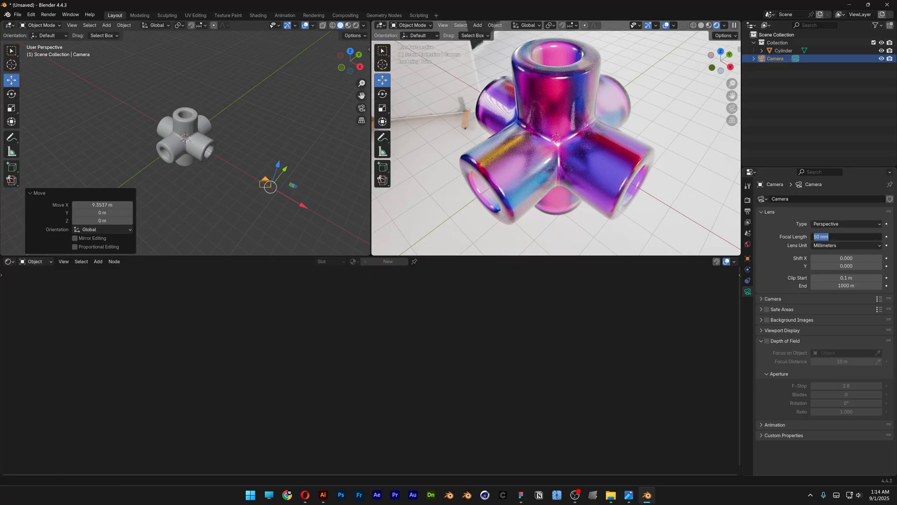
text(120)
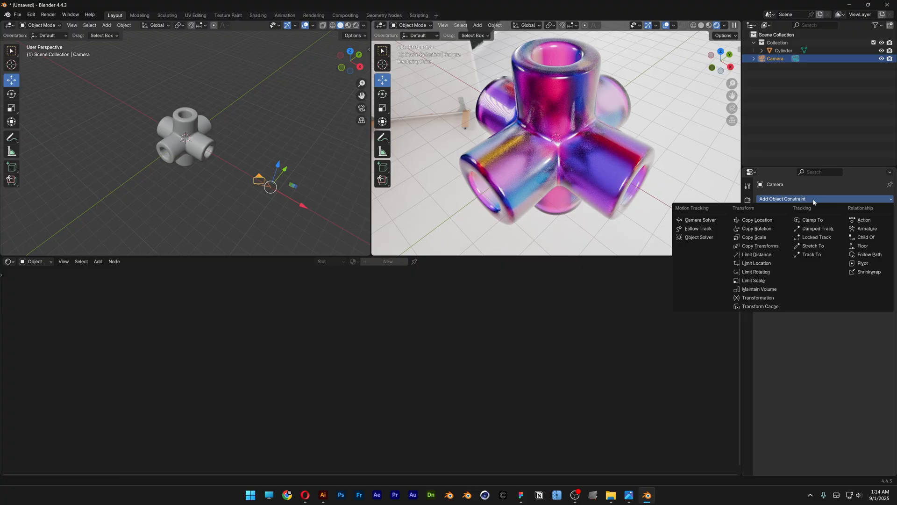
mouse_move(812, 254)
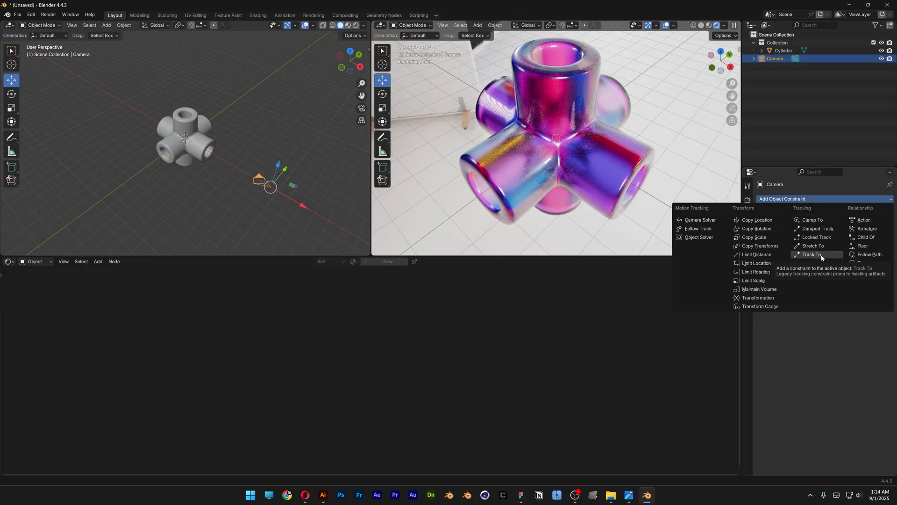
Step: Add a Track To constraint to the camera and view the render through it
click(812, 254)
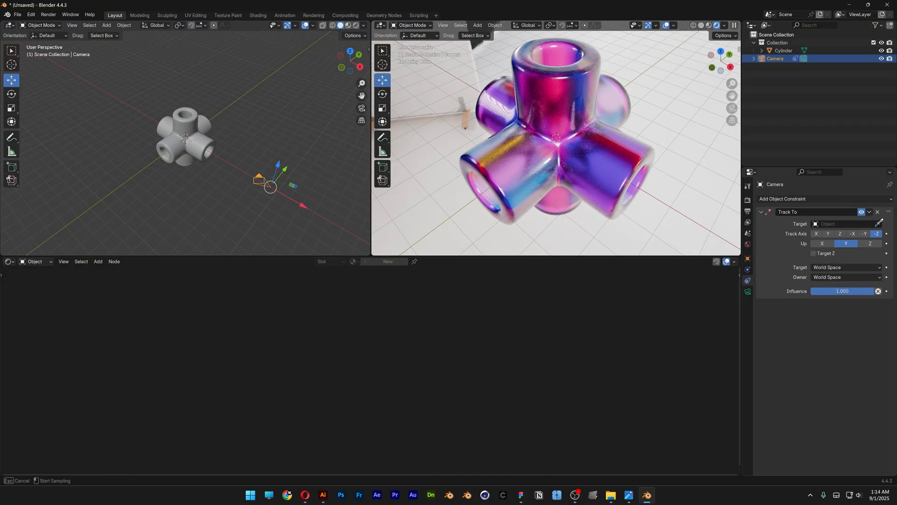
mouse_move(200, 118)
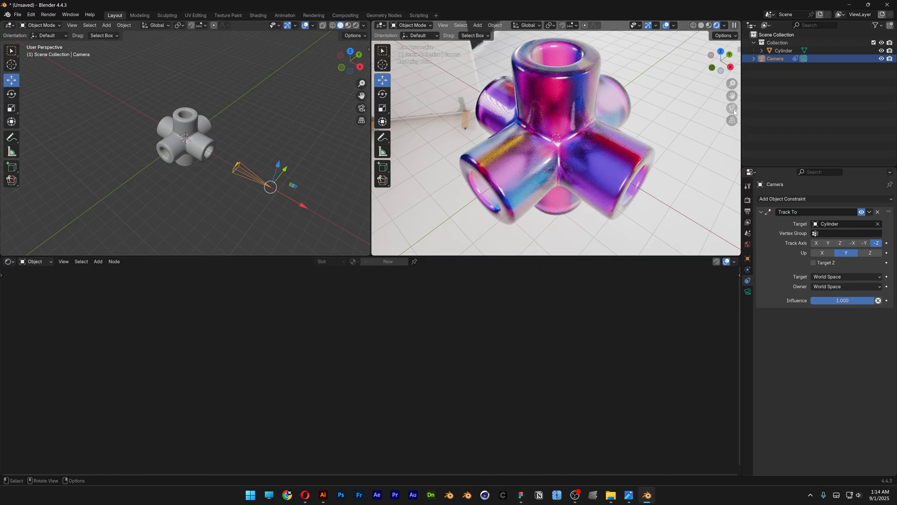
click(732, 108)
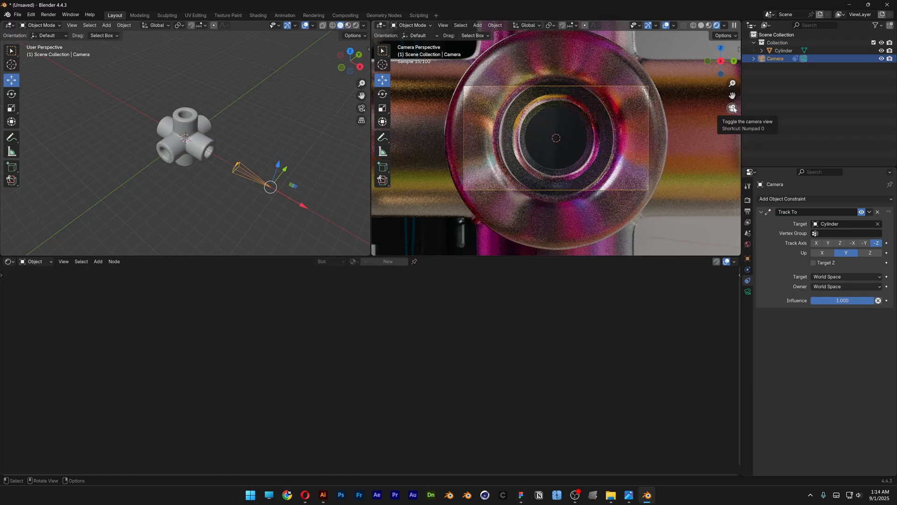